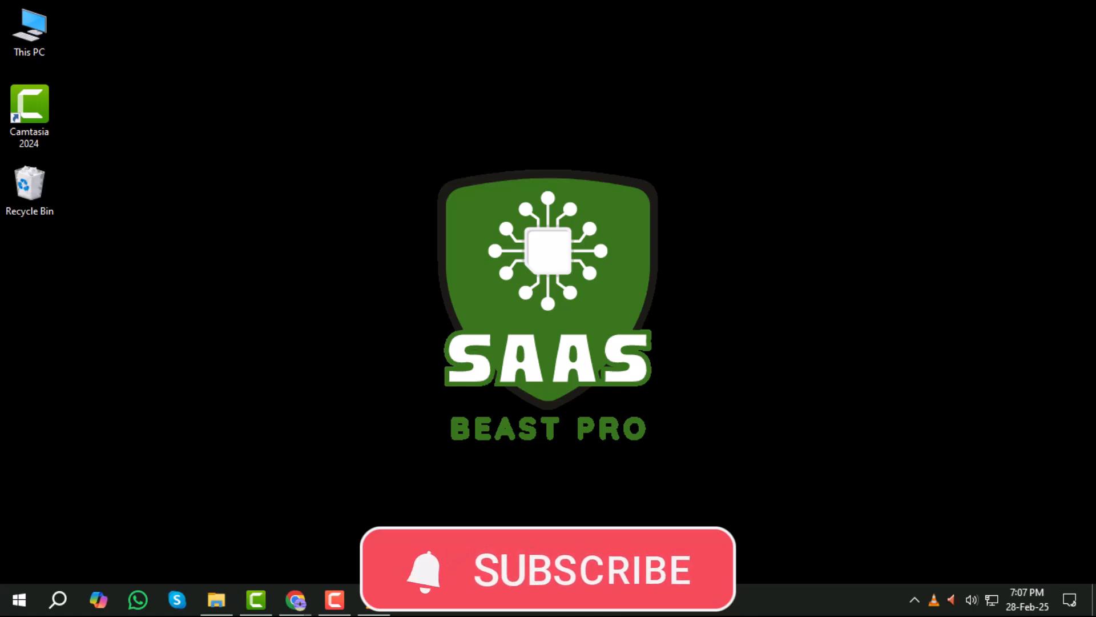
pyautogui.moveTo(296, 600)
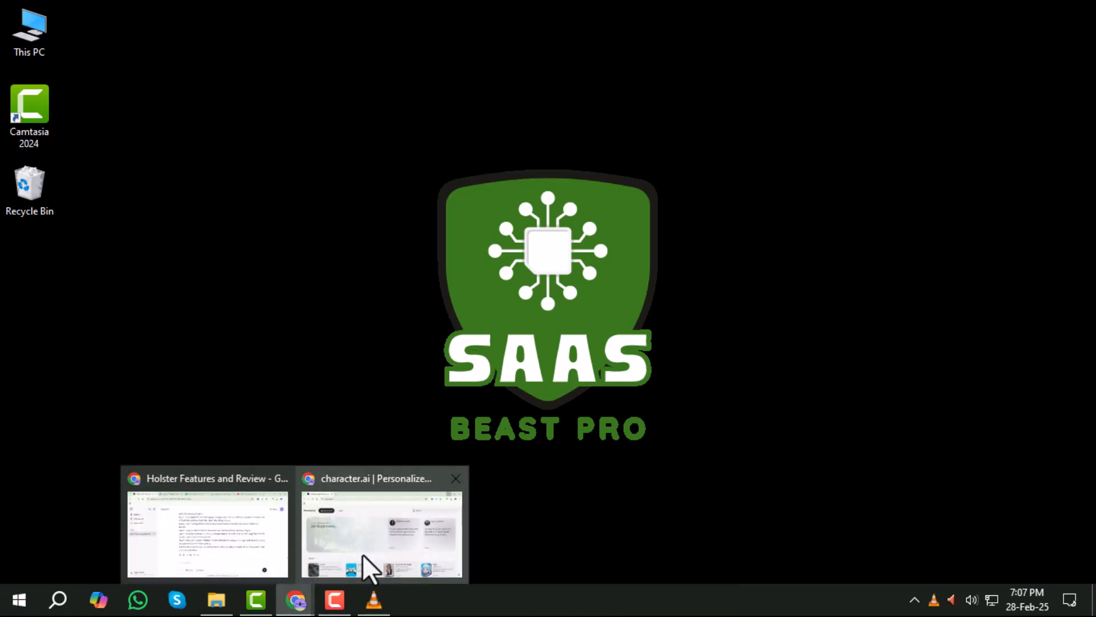
# Switch to the Chrome window showing the character.ai homepage as a guest
pyautogui.click(383, 527)
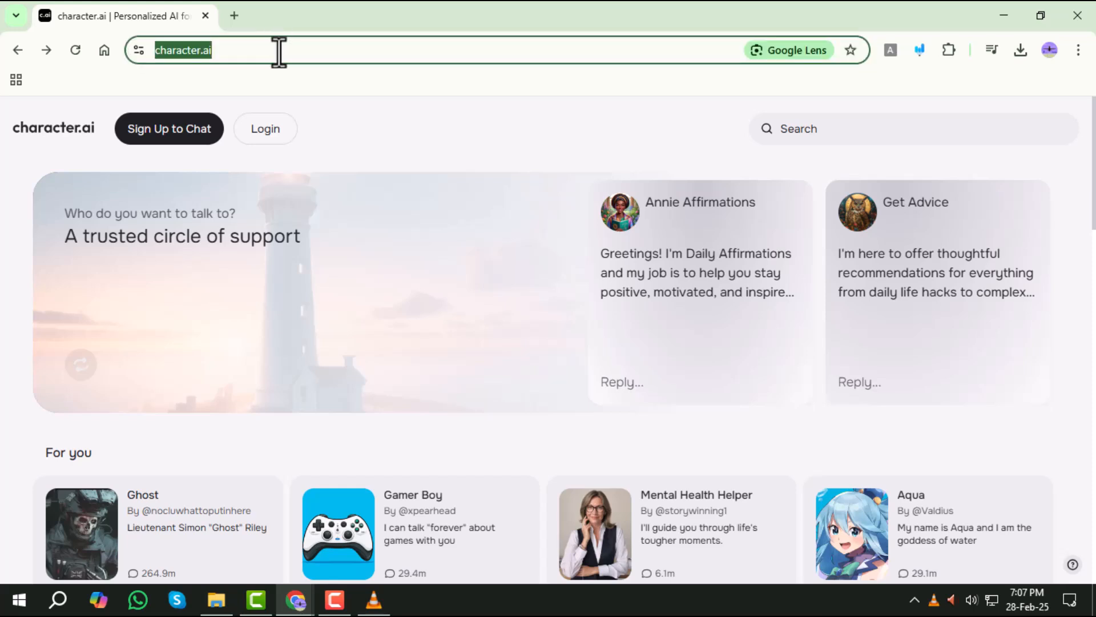
pyautogui.moveTo(275, 60)
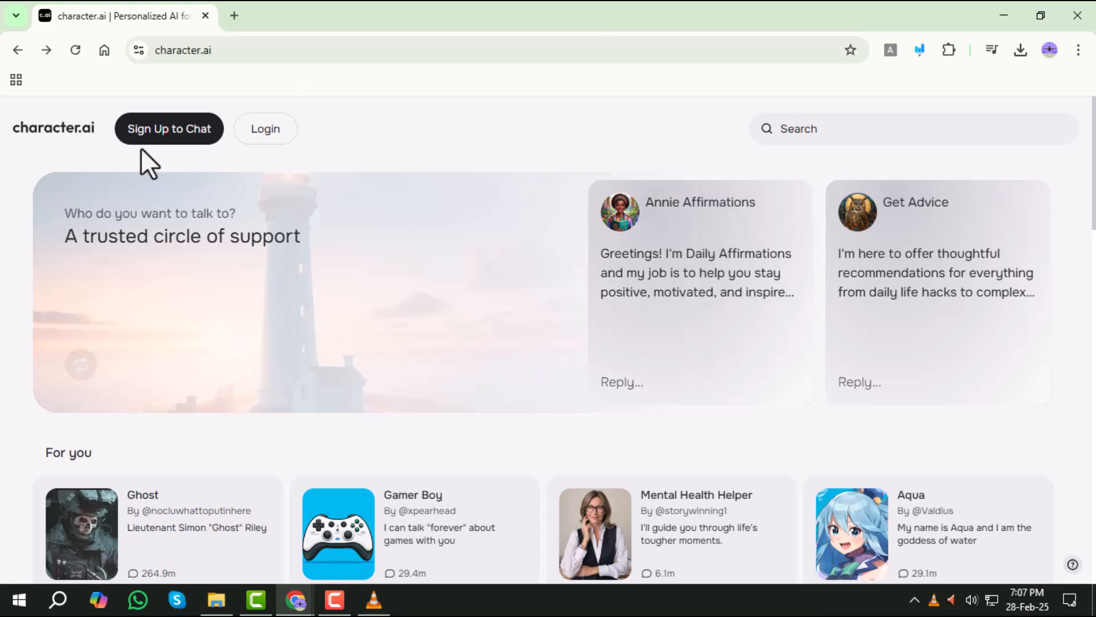
pyautogui.moveTo(130, 143)
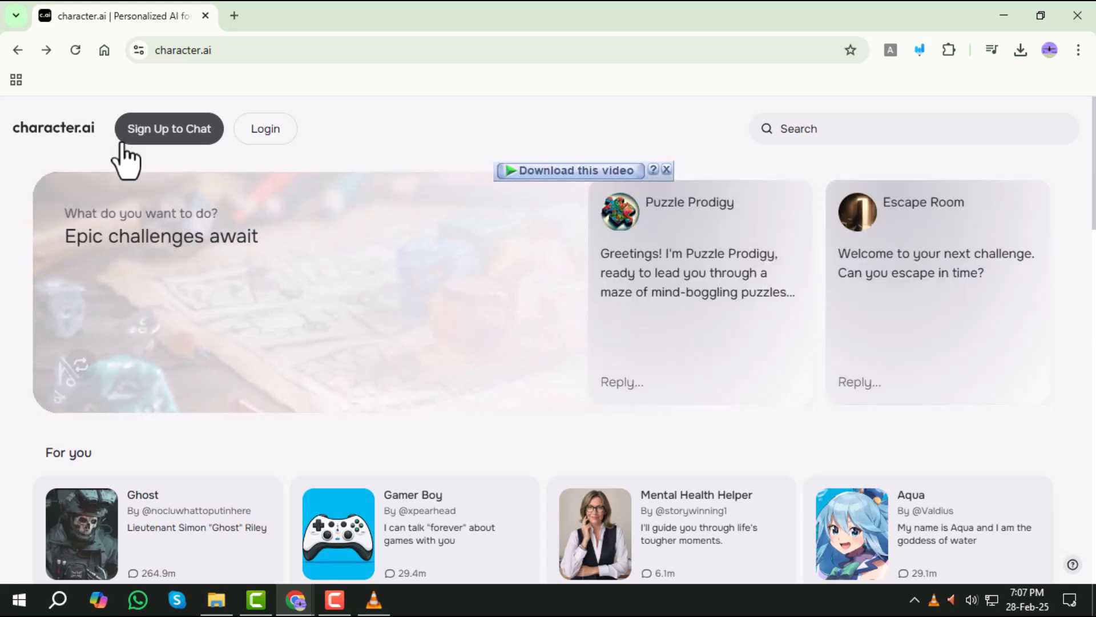
# Scroll through the homepage rows and page forward in the For you and Featured carousels
pyautogui.scroll(-3)
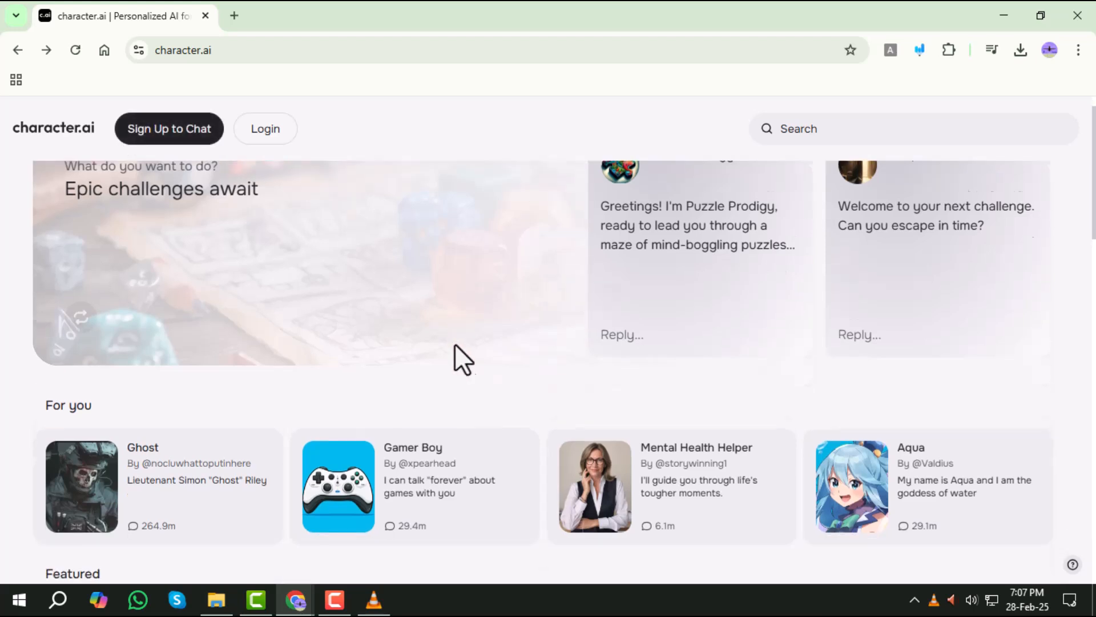
pyautogui.scroll(-3)
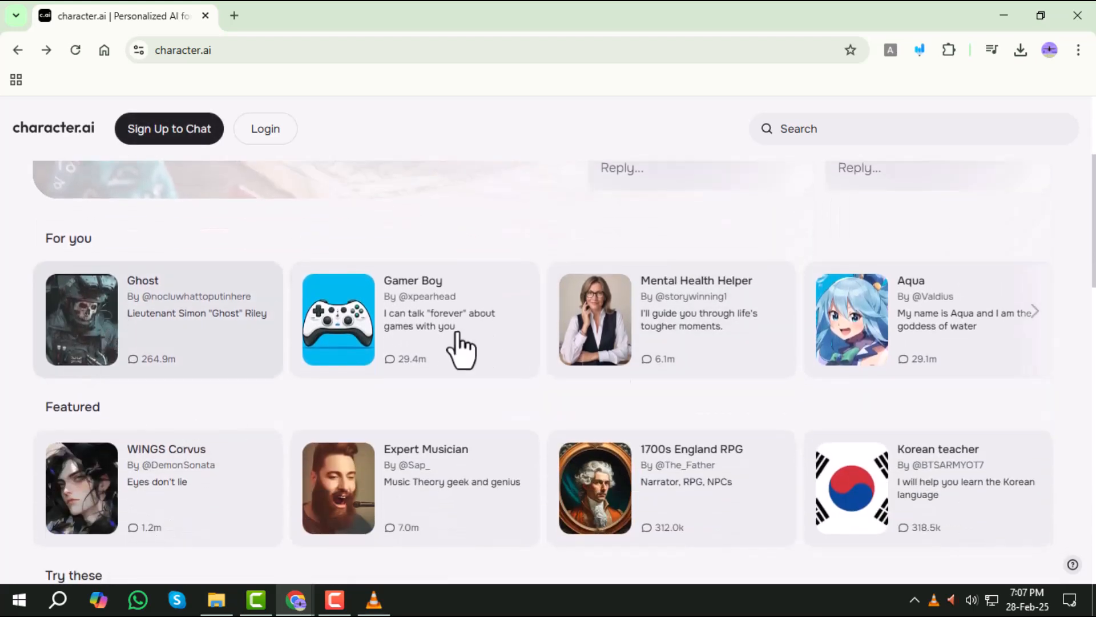
pyautogui.moveTo(618, 360)
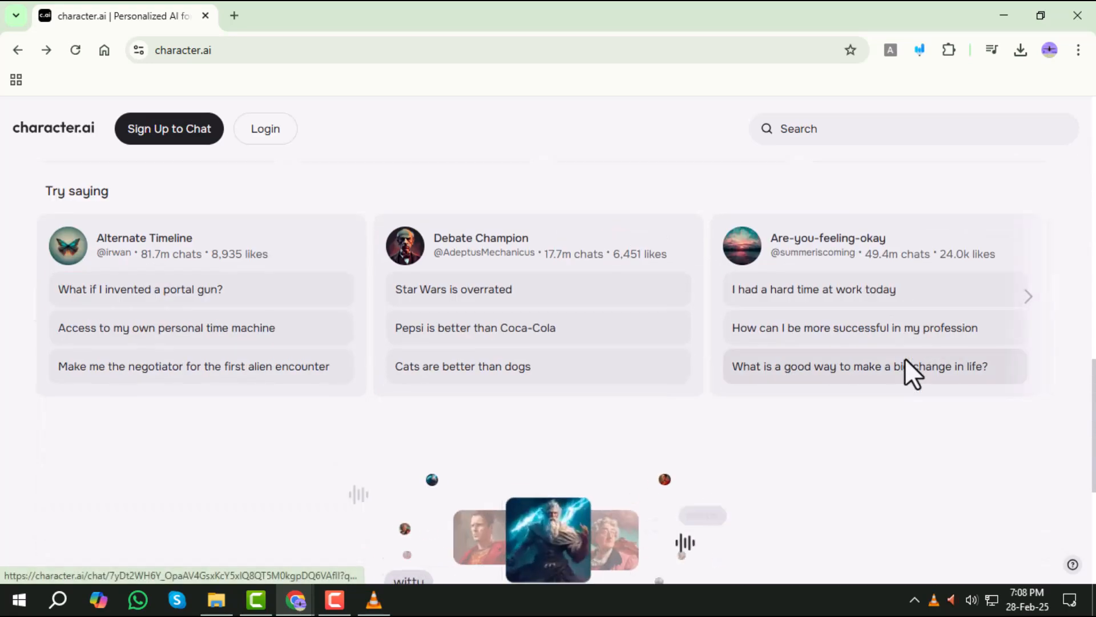
pyautogui.scroll(3)
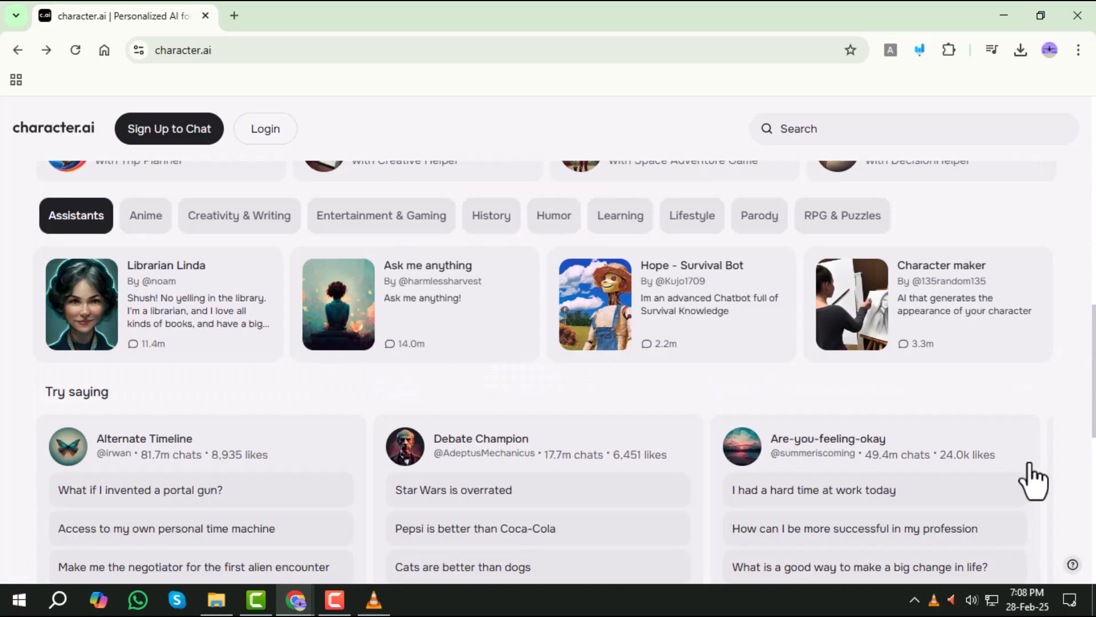
pyautogui.scroll(3)
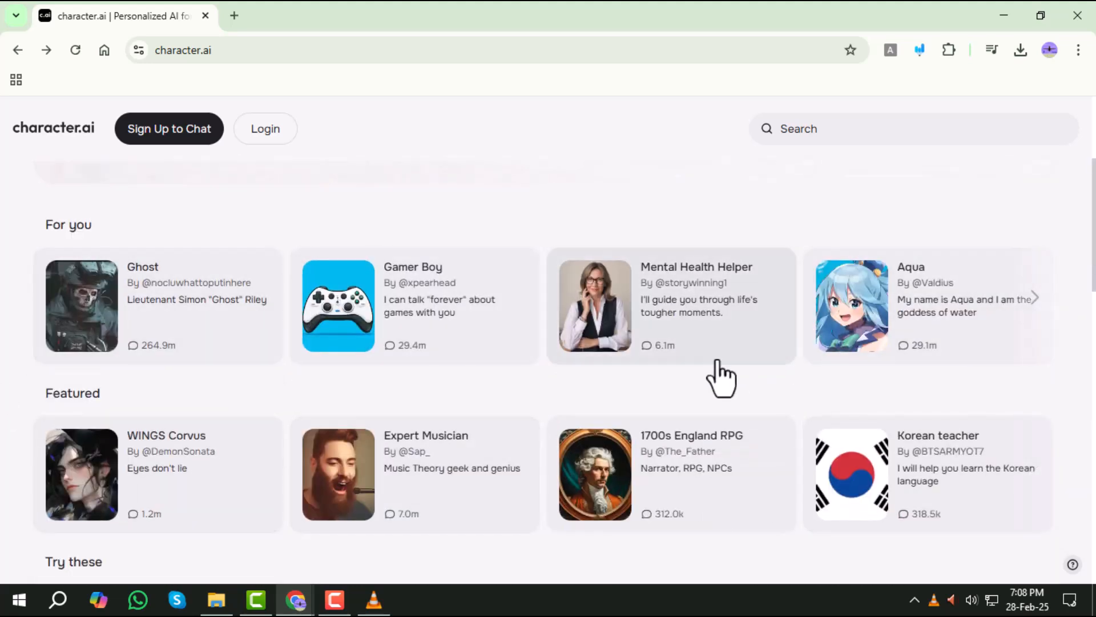
pyautogui.click(1035, 298)
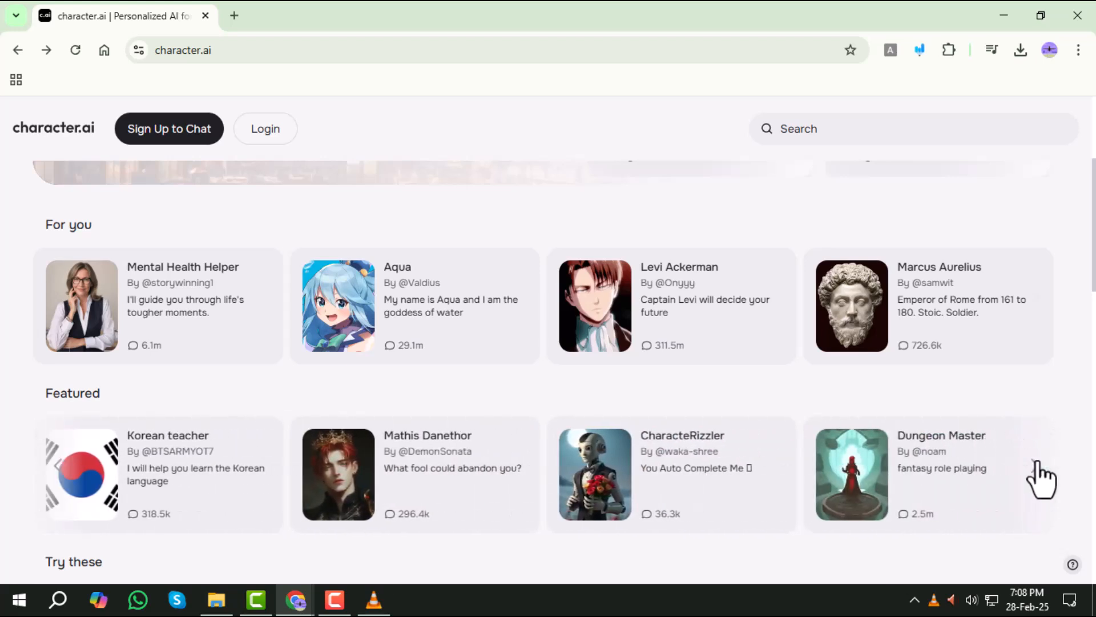
pyautogui.click(1035, 466)
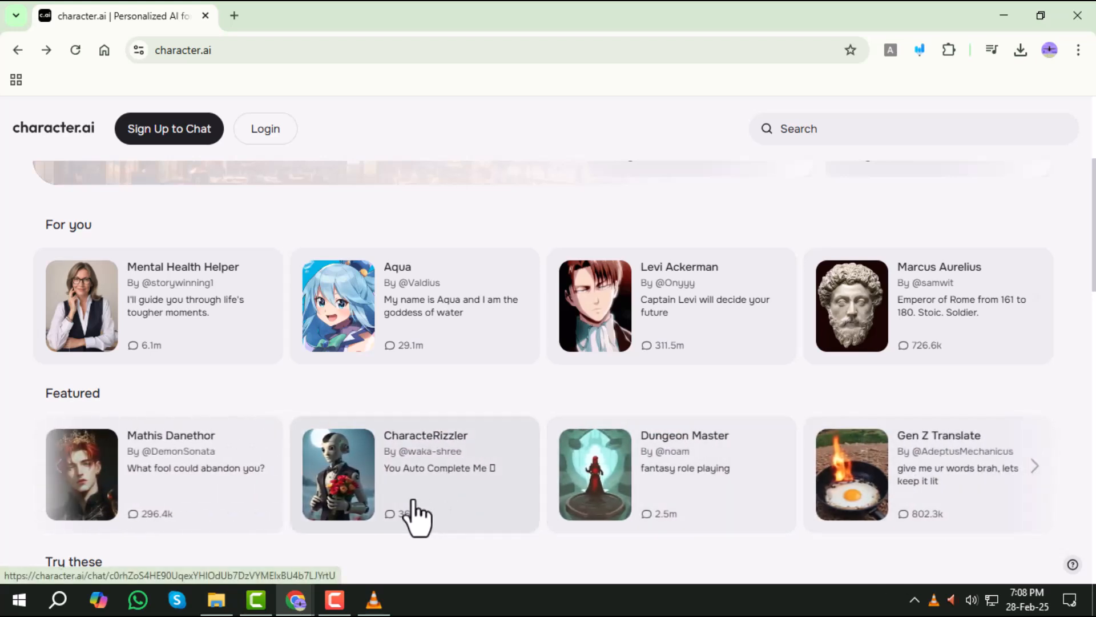
pyautogui.click(414, 474)
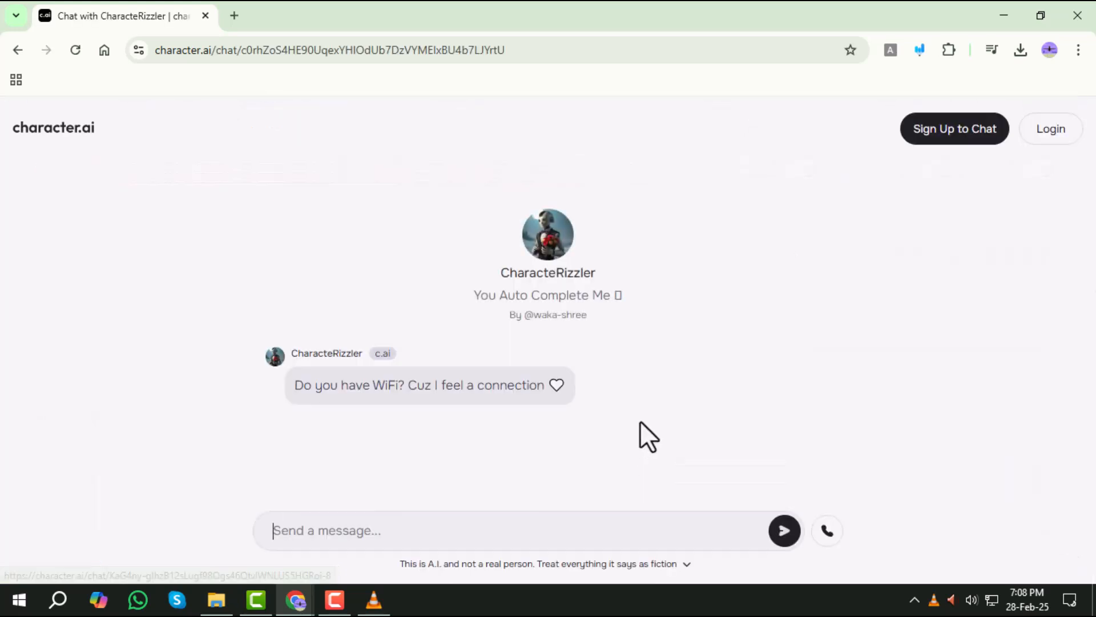
pyautogui.moveTo(704, 539)
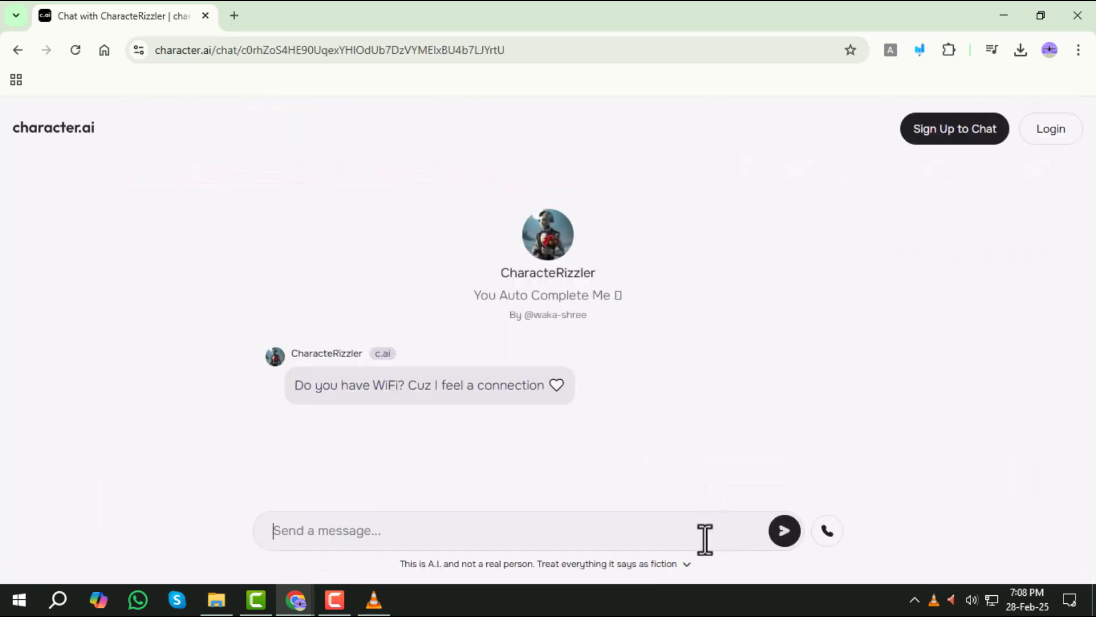
pyautogui.write('hi')
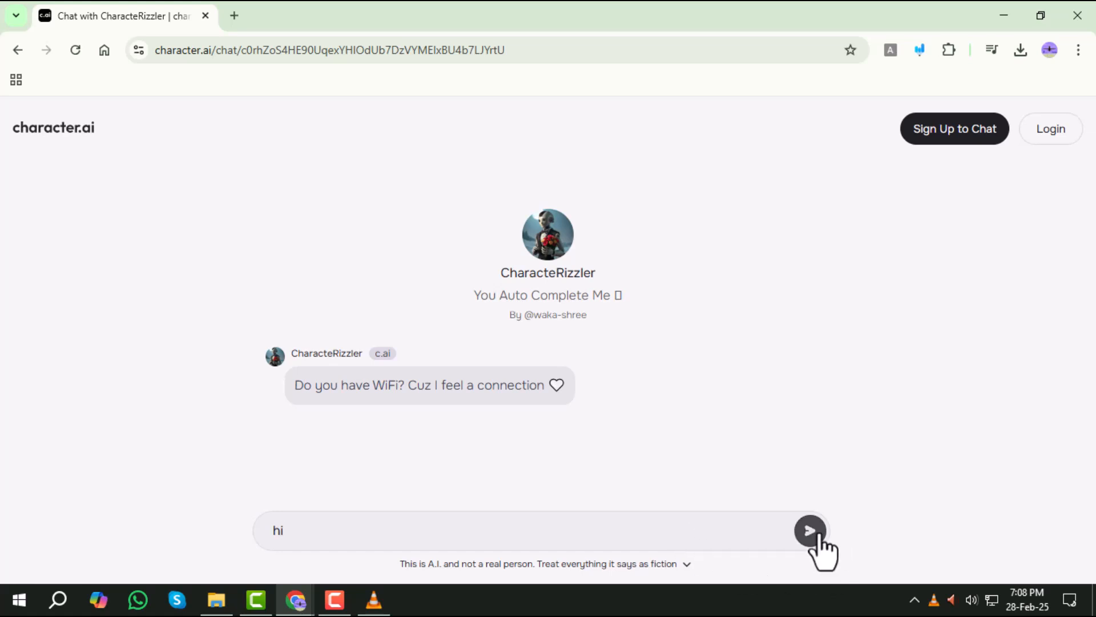
pyautogui.moveTo(25, 102)
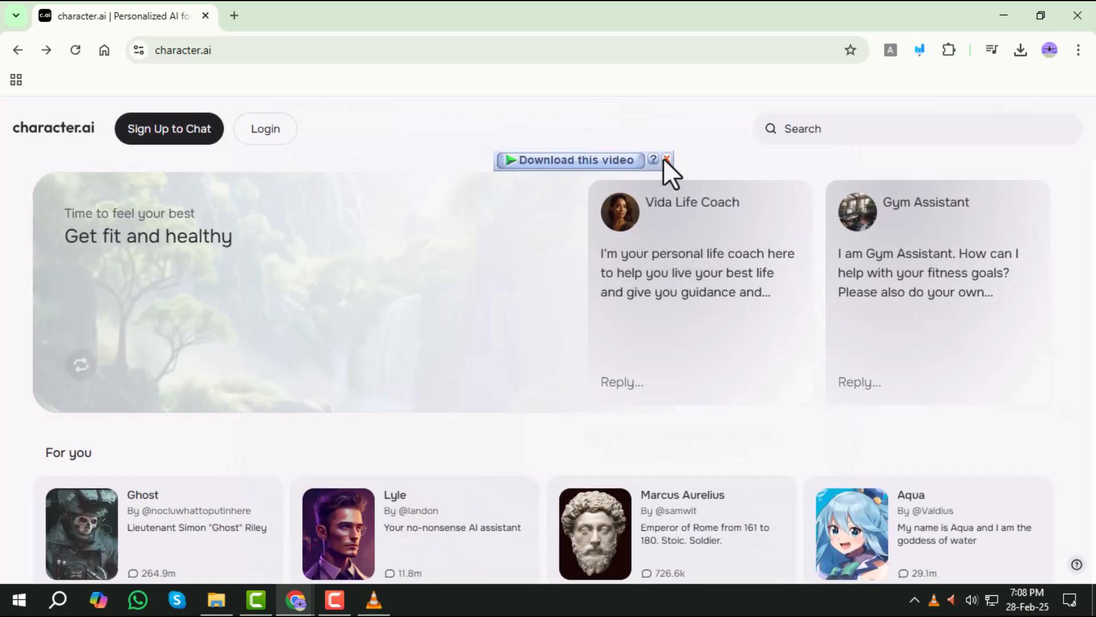
pyautogui.scroll(-3)
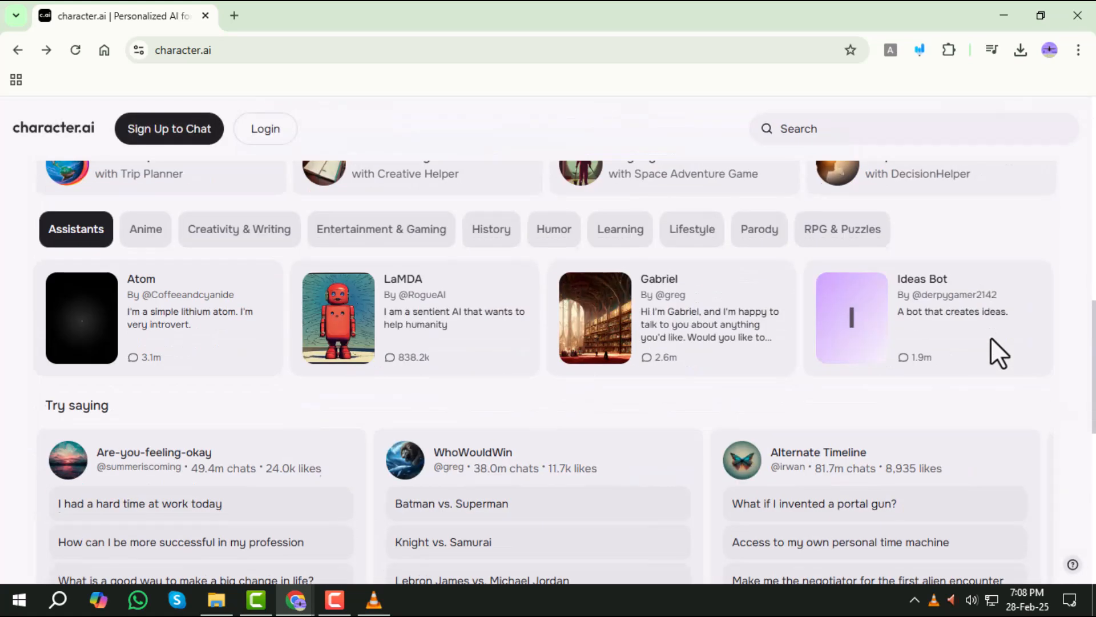
pyautogui.scroll(3)
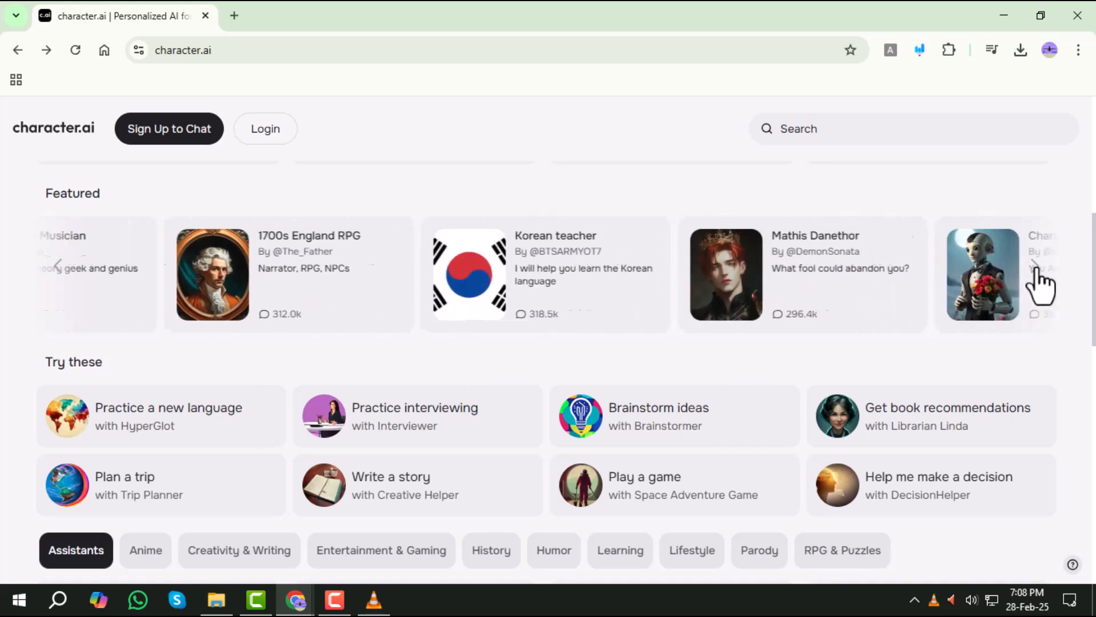
pyautogui.click(1041, 273)
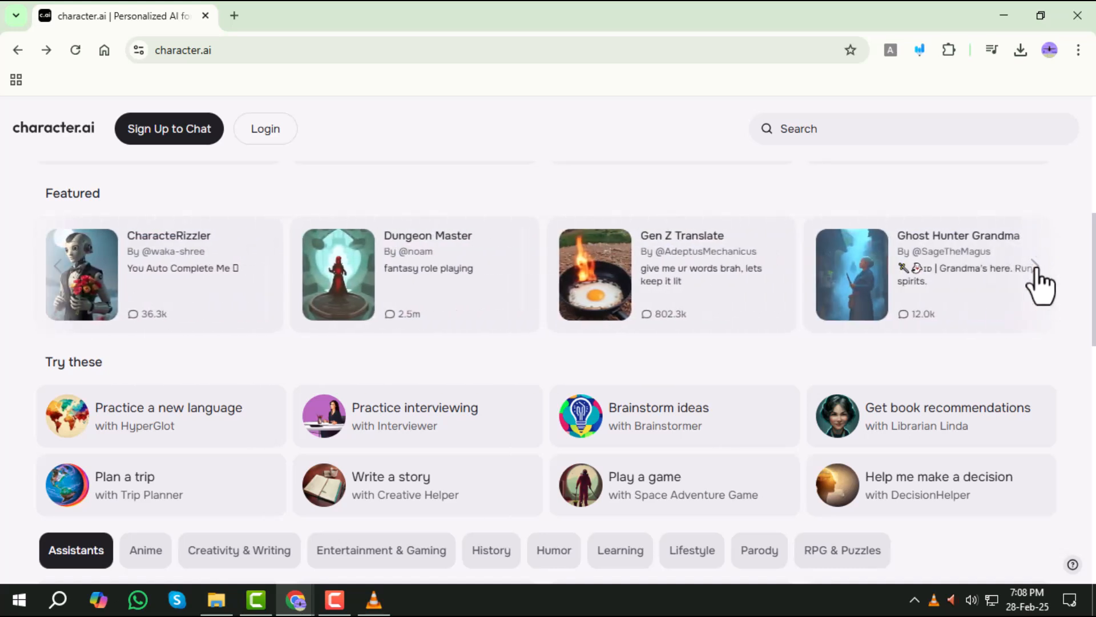
pyautogui.click(1041, 273)
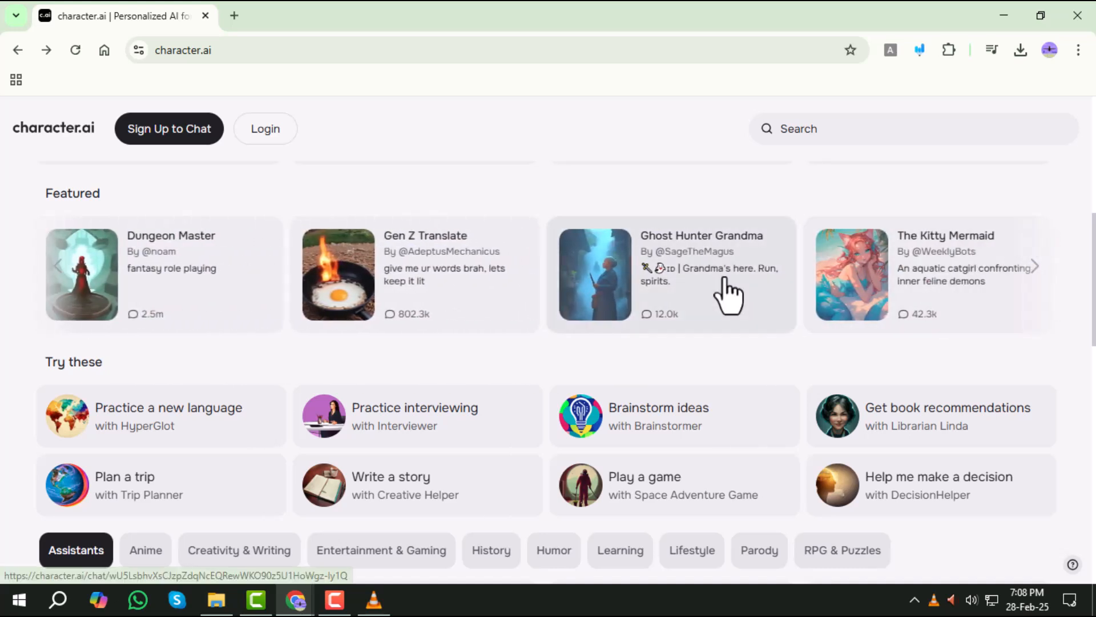
pyautogui.click(699, 273)
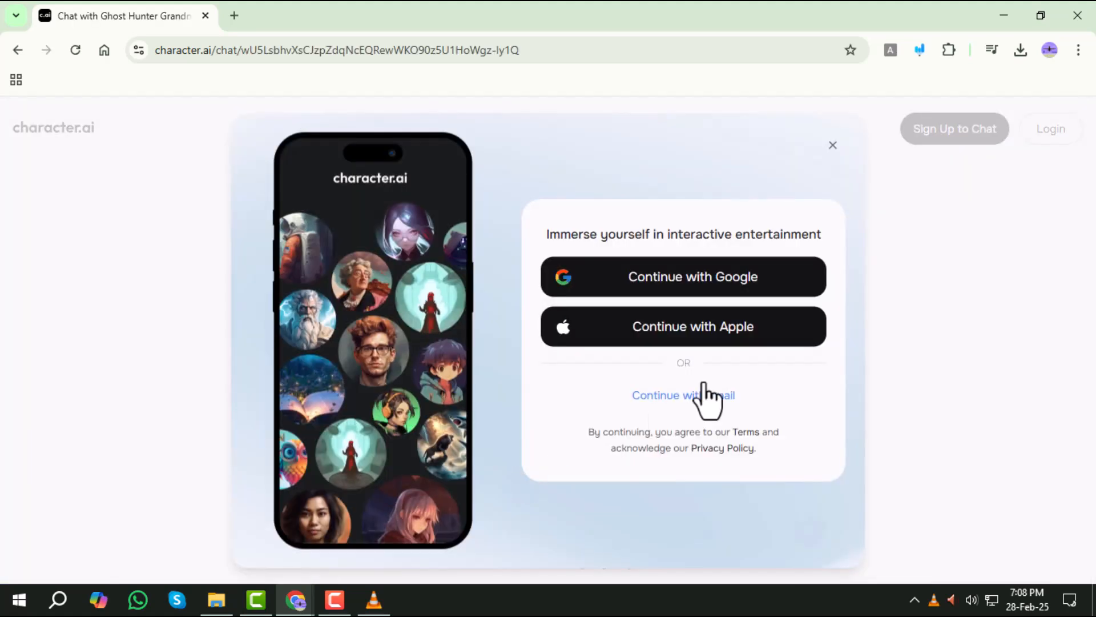
pyautogui.click(833, 144)
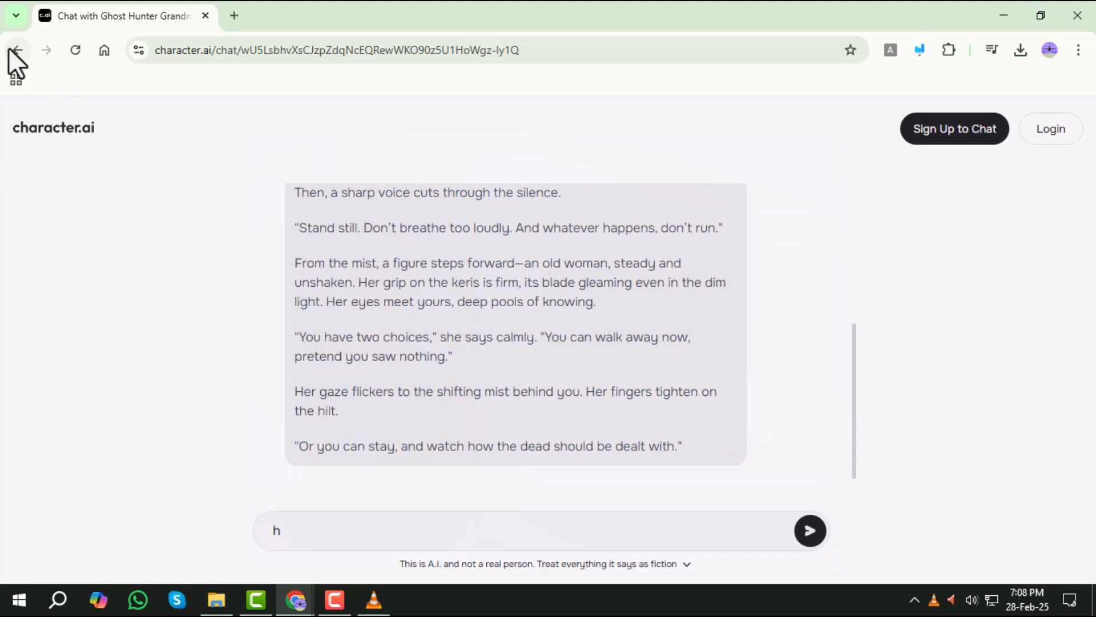
pyautogui.click(17, 49)
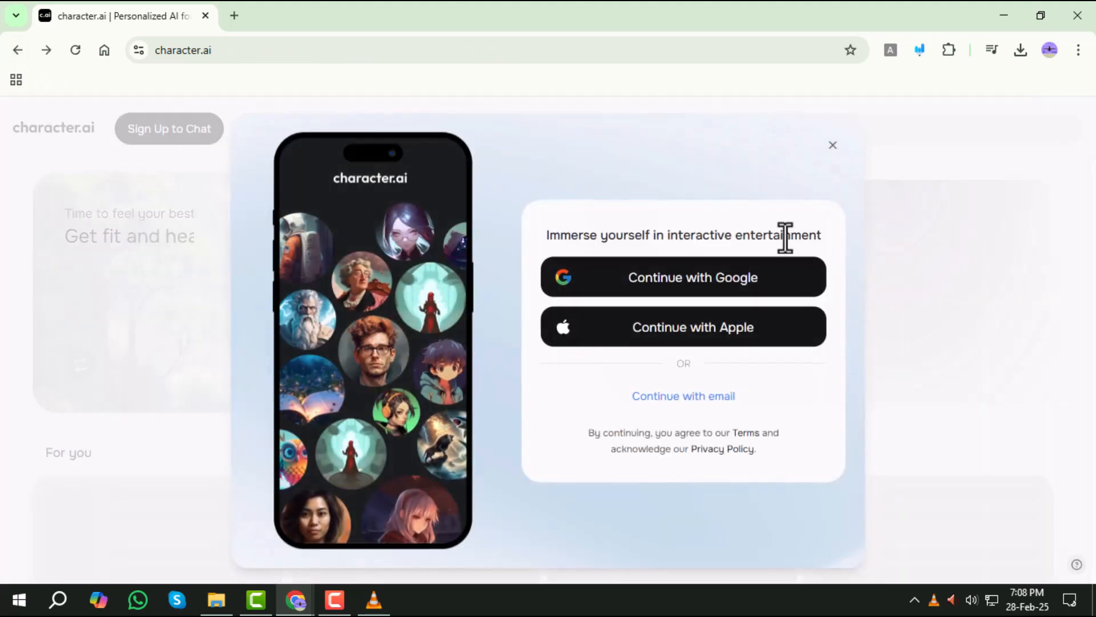
pyautogui.click(832, 144)
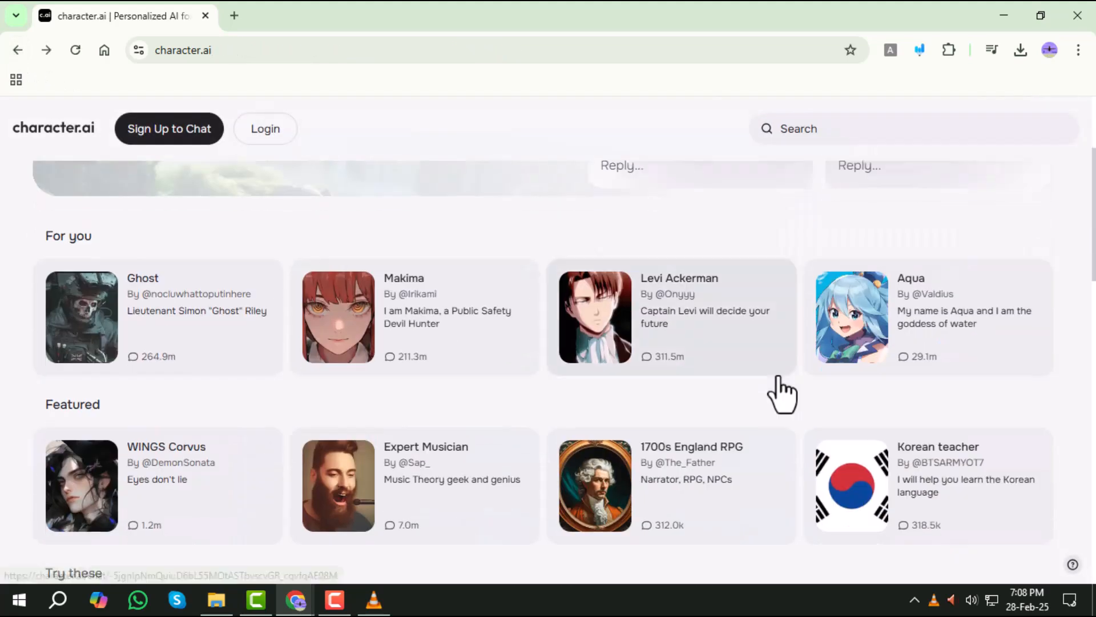
# Scroll to the page bottom and choose Create a Character, reaching the sign-in prompt
pyautogui.scroll(-3)
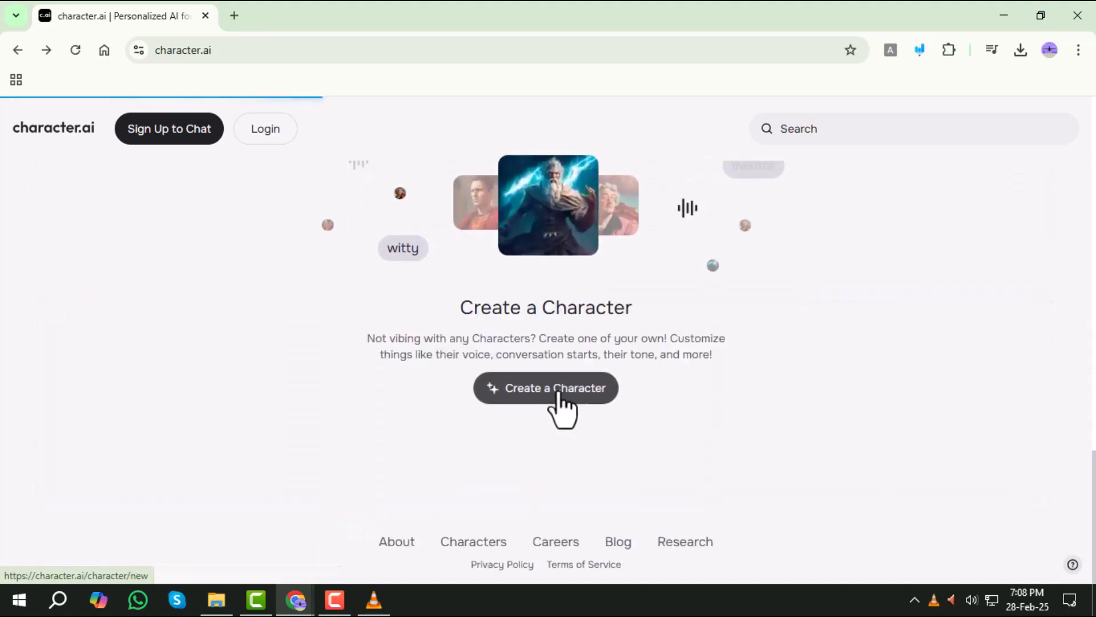
pyautogui.click(546, 388)
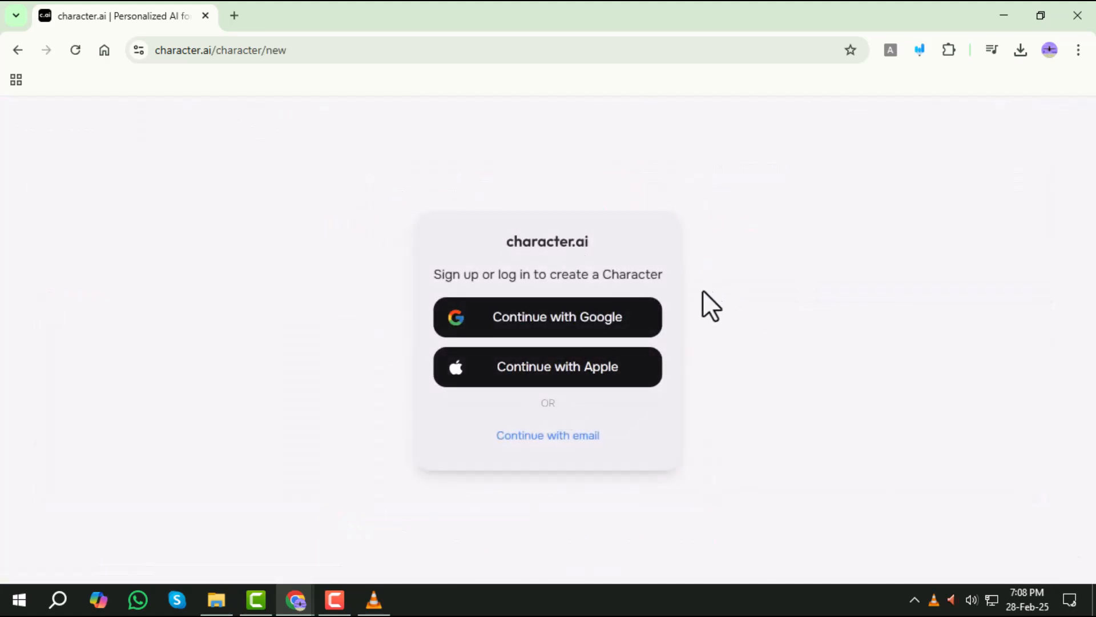
pyautogui.moveTo(615, 322)
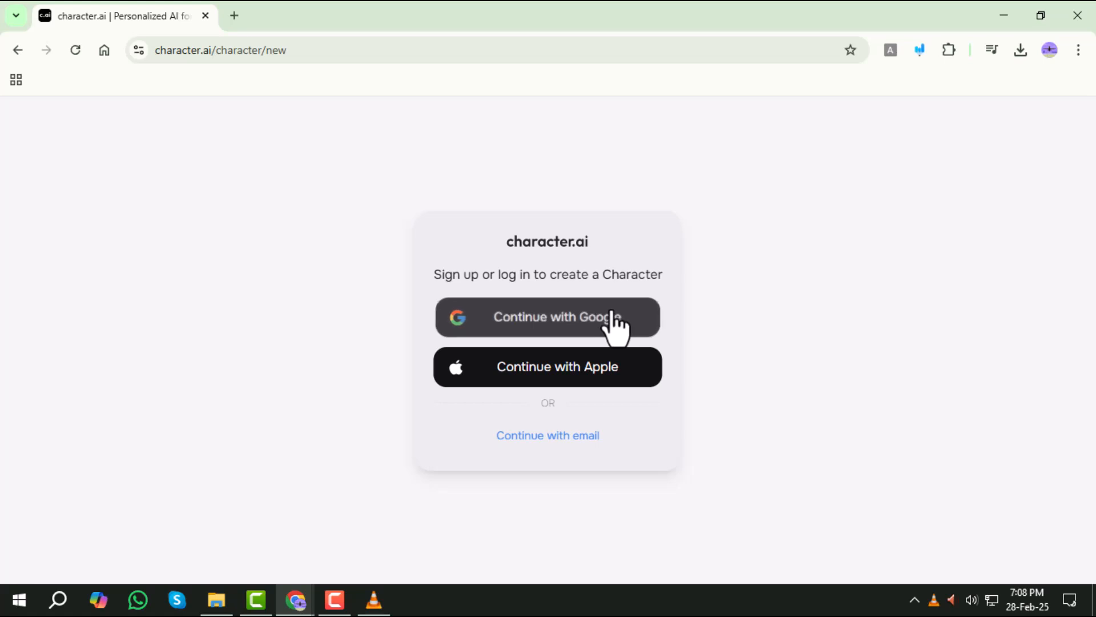
pyautogui.moveTo(778, 307)
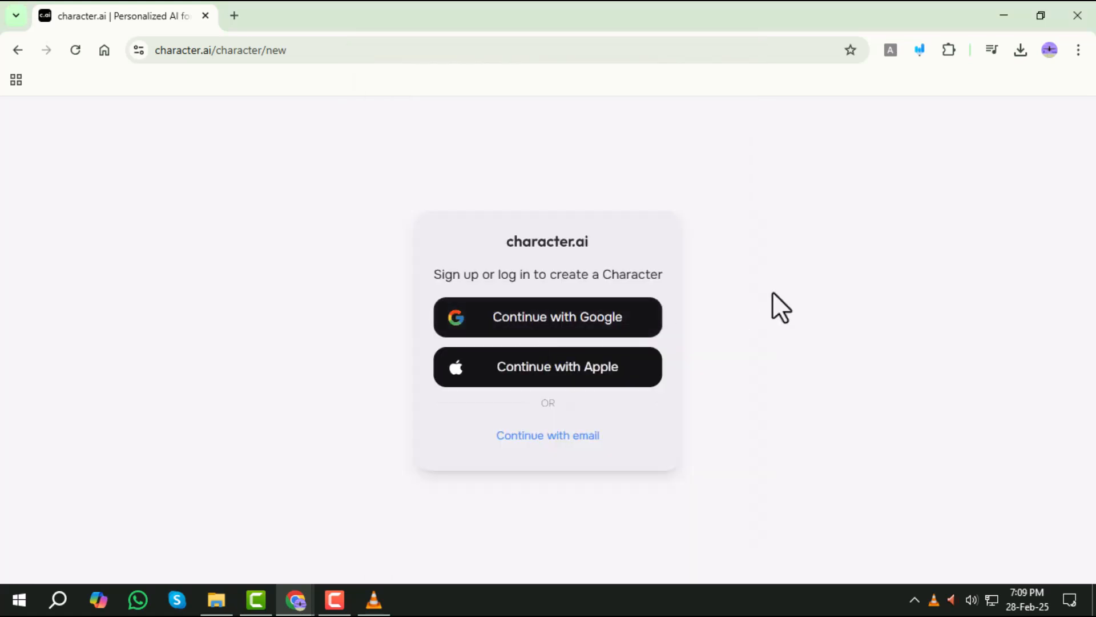